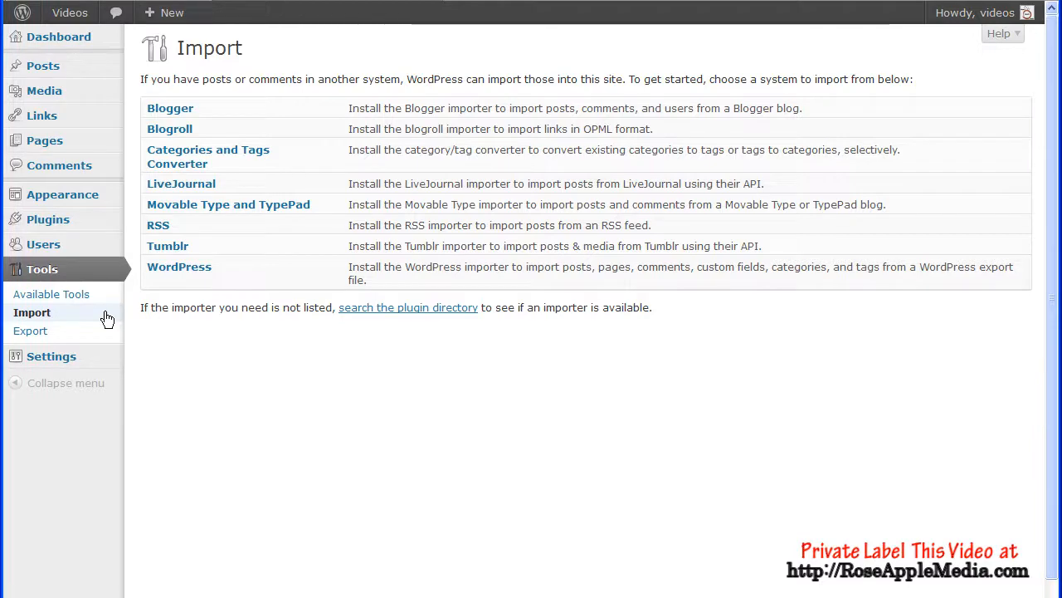
# Choose the WordPress importer from the Import screen's list of systems.
pyautogui.click(179, 266)
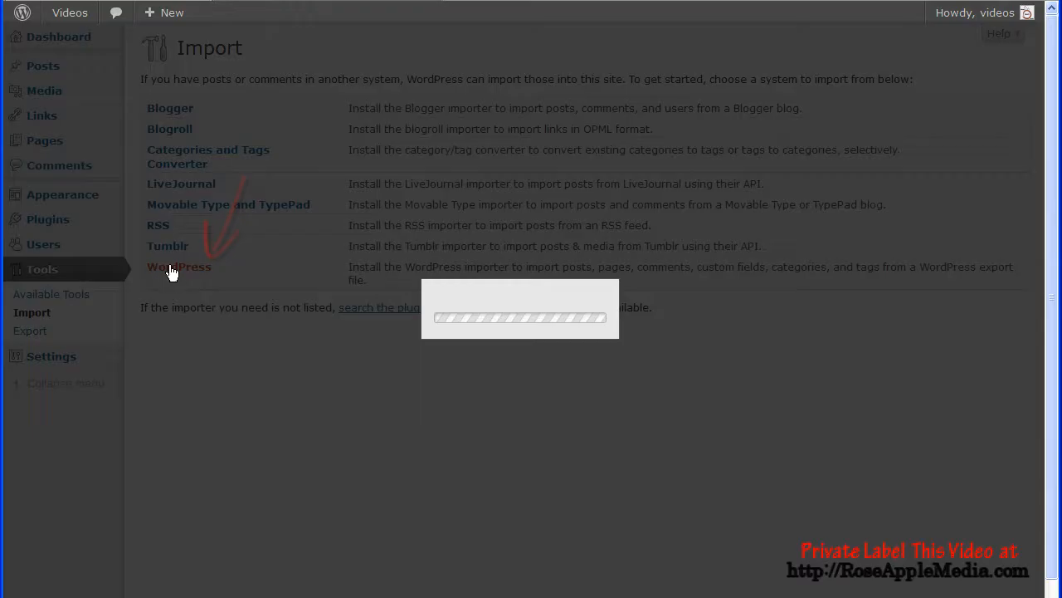
# Bring up the WordPress Importer's install details with description, version and ratings.
pyautogui.click(180, 266)
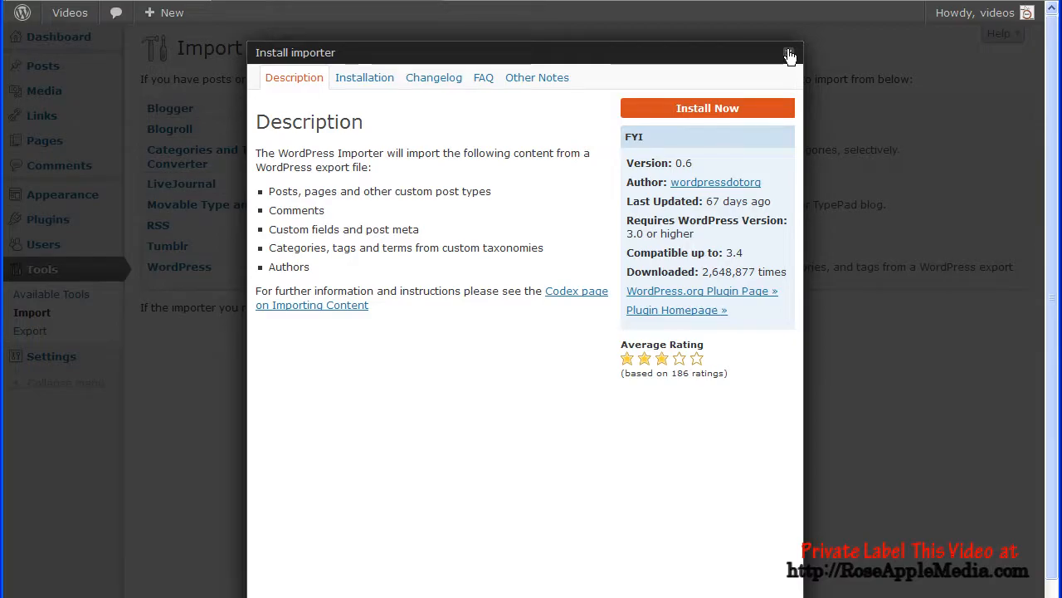
# Dismiss the importer details and search the plugin directory for importer plugins.
pyautogui.click(788, 53)
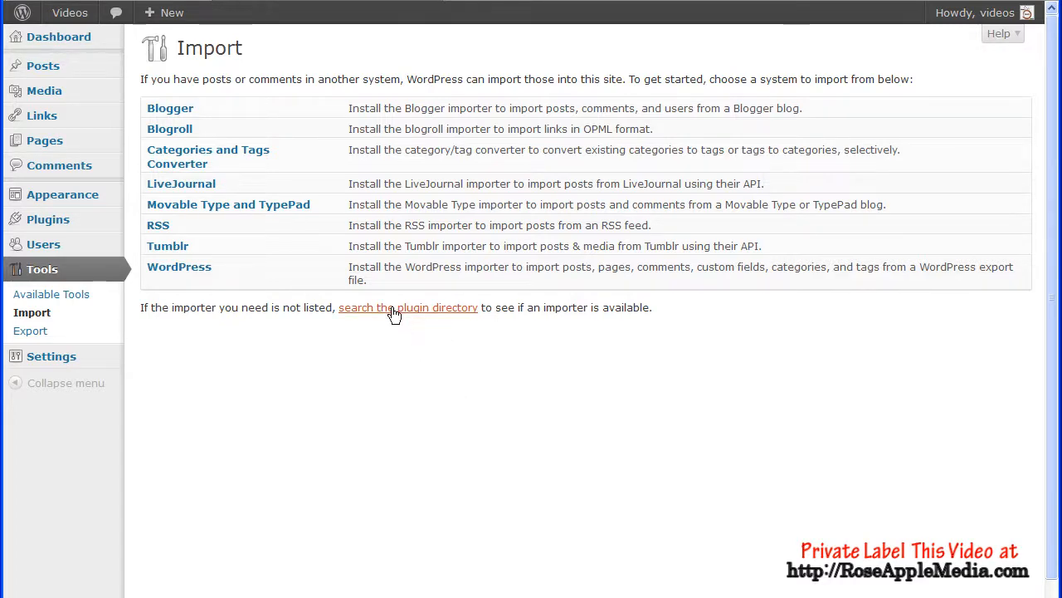
pyautogui.click(408, 307)
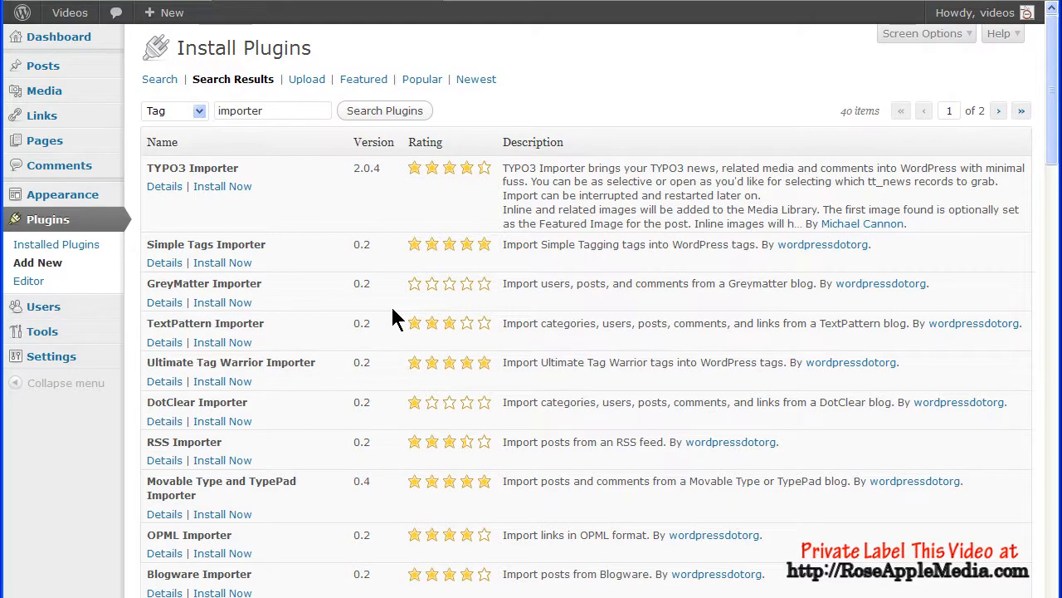